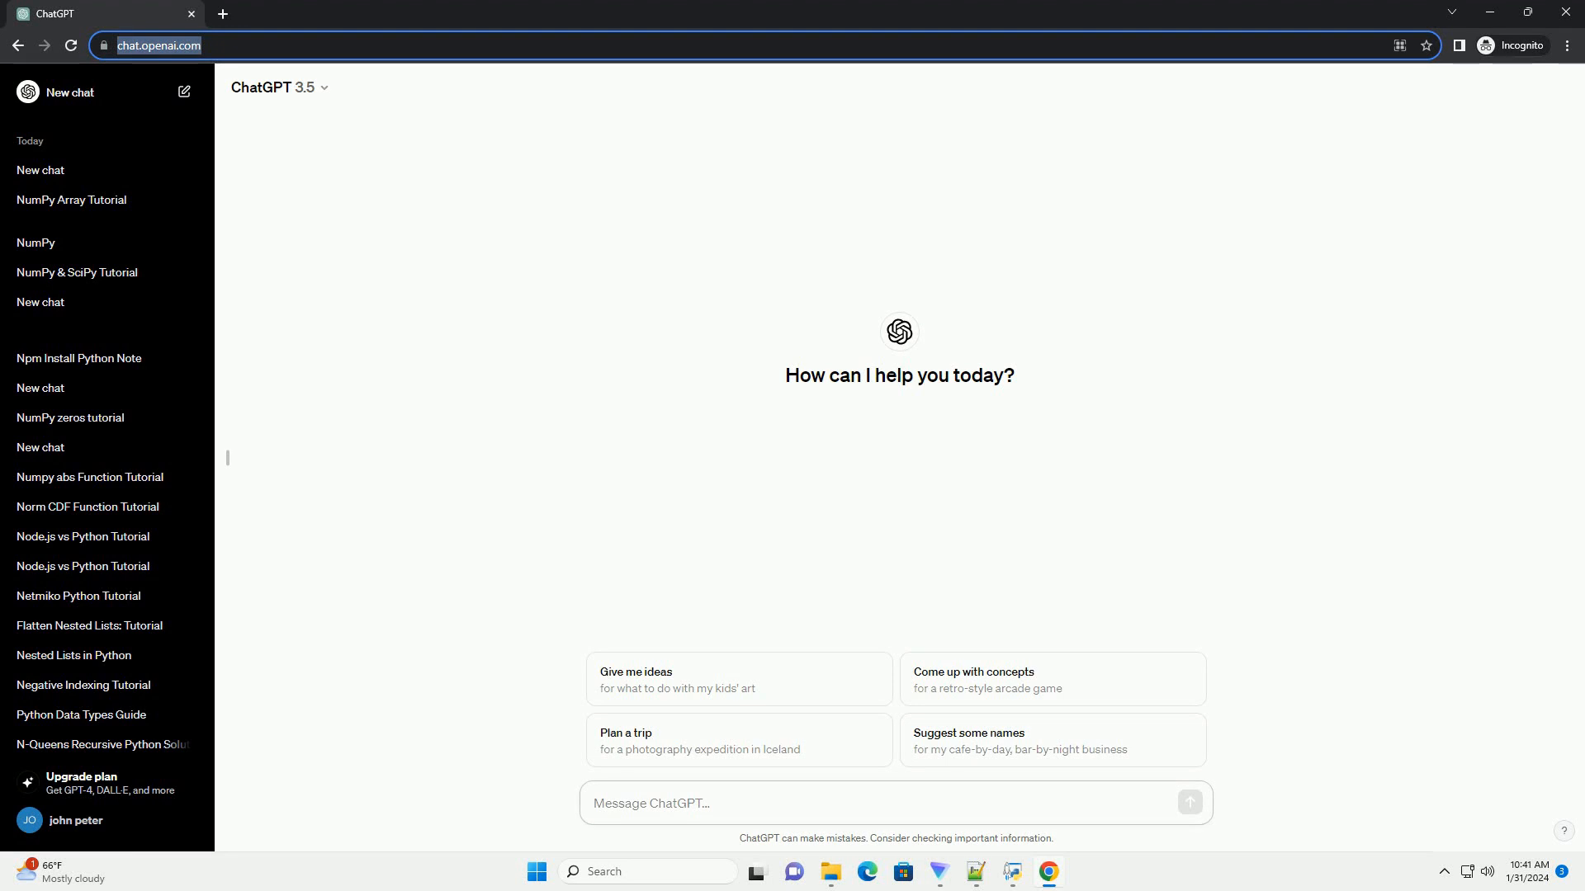
- Ask ChatGPT for a step-by-step SQLAlchemy PostgreSQL connection string tutorial
left_click(728, 803)
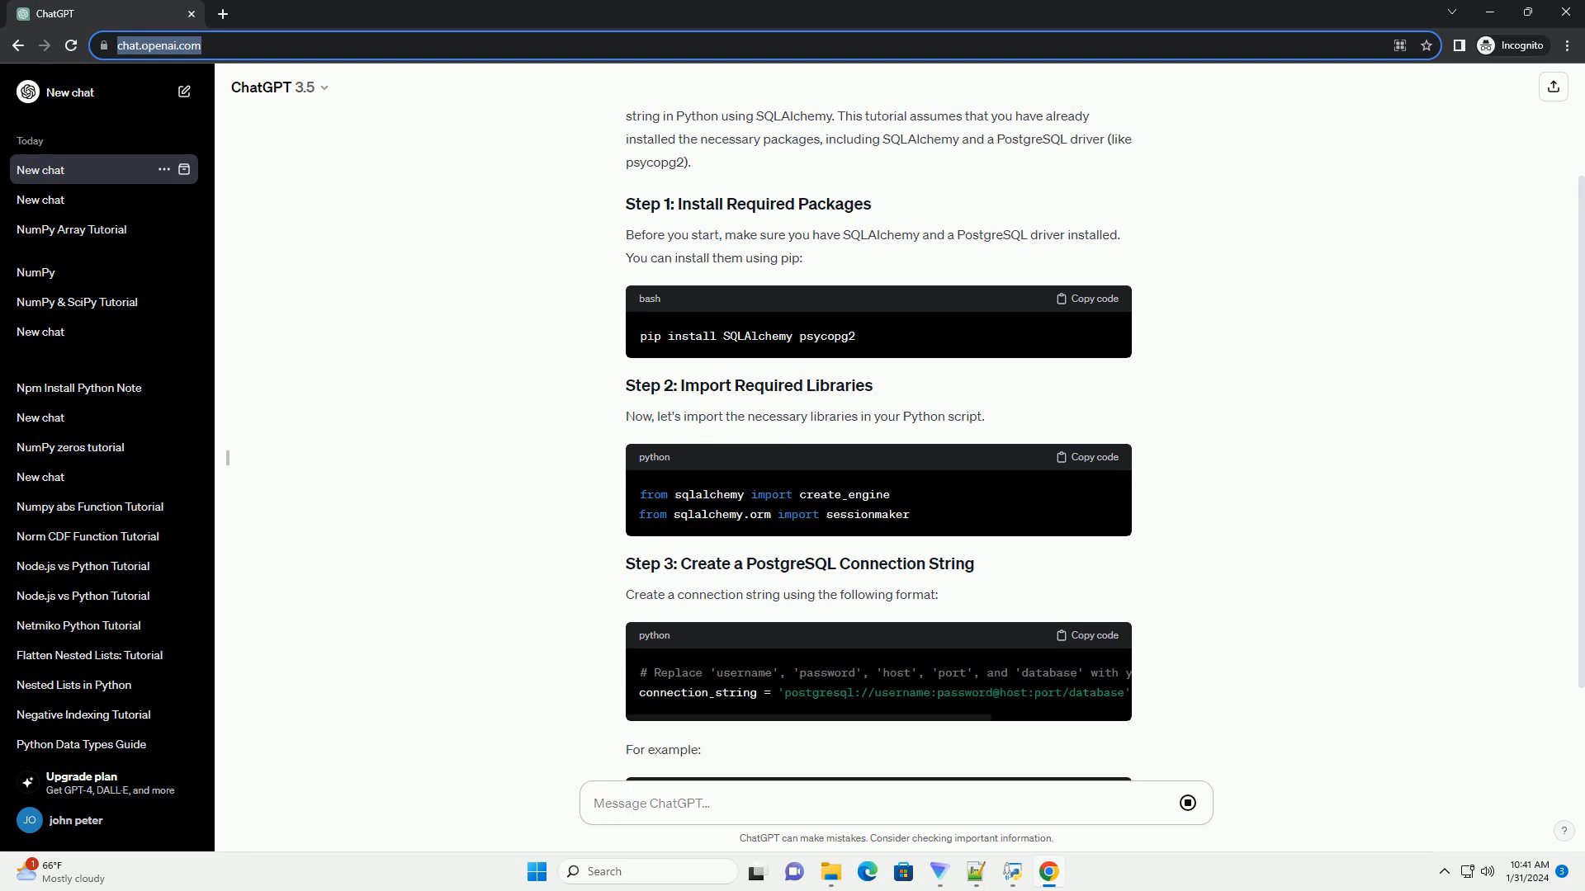
- Scroll down to the example credentials code and the start of Step 4 on creating an engine
scroll("down", 3)
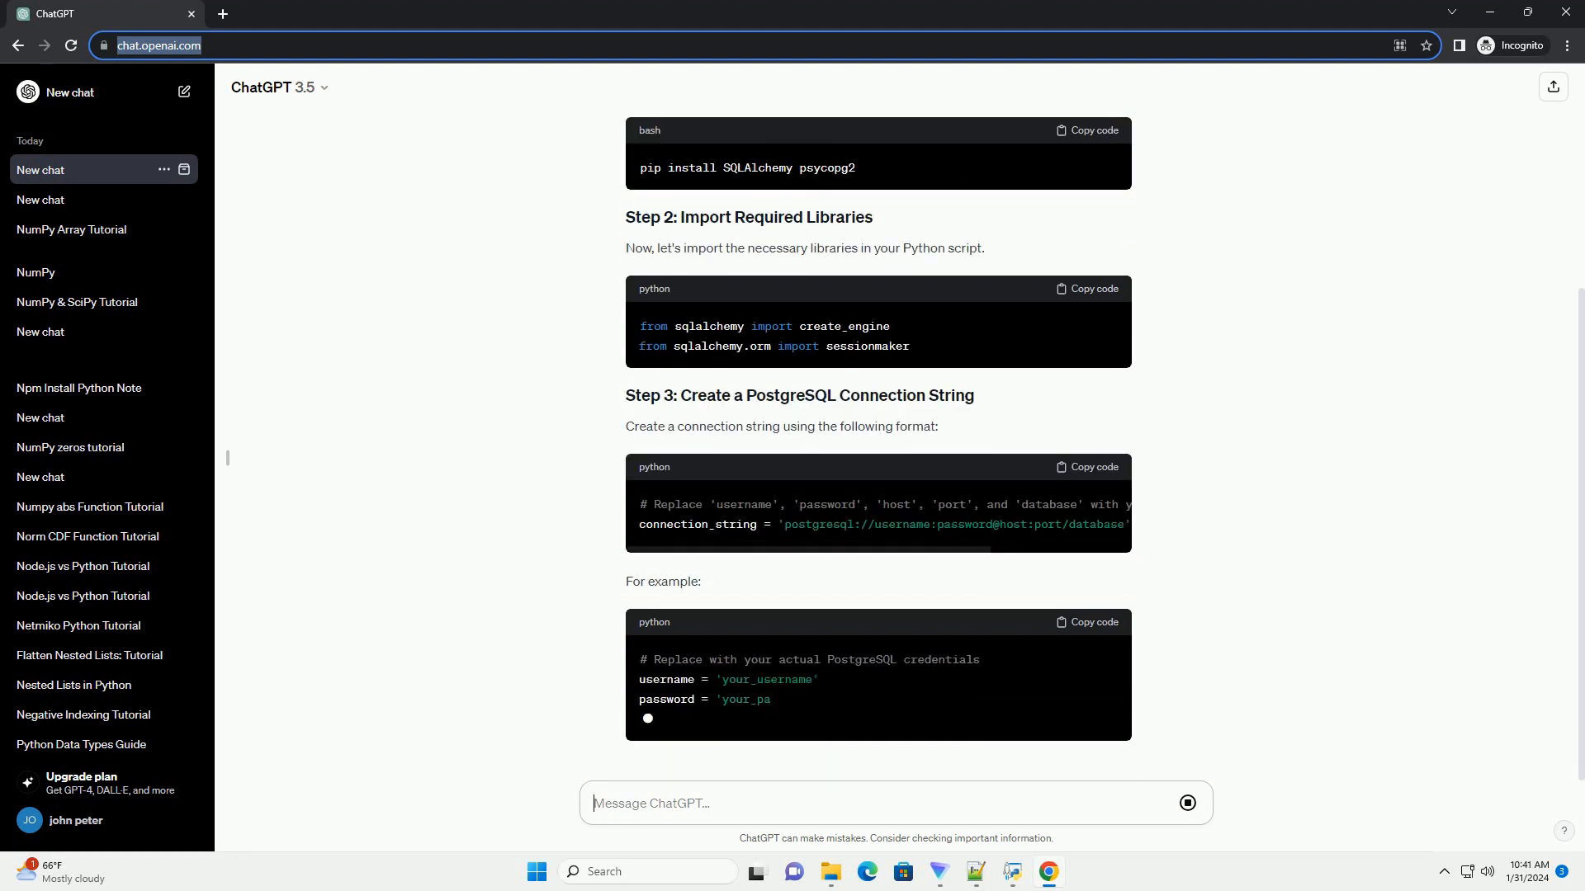
scroll("down", 3)
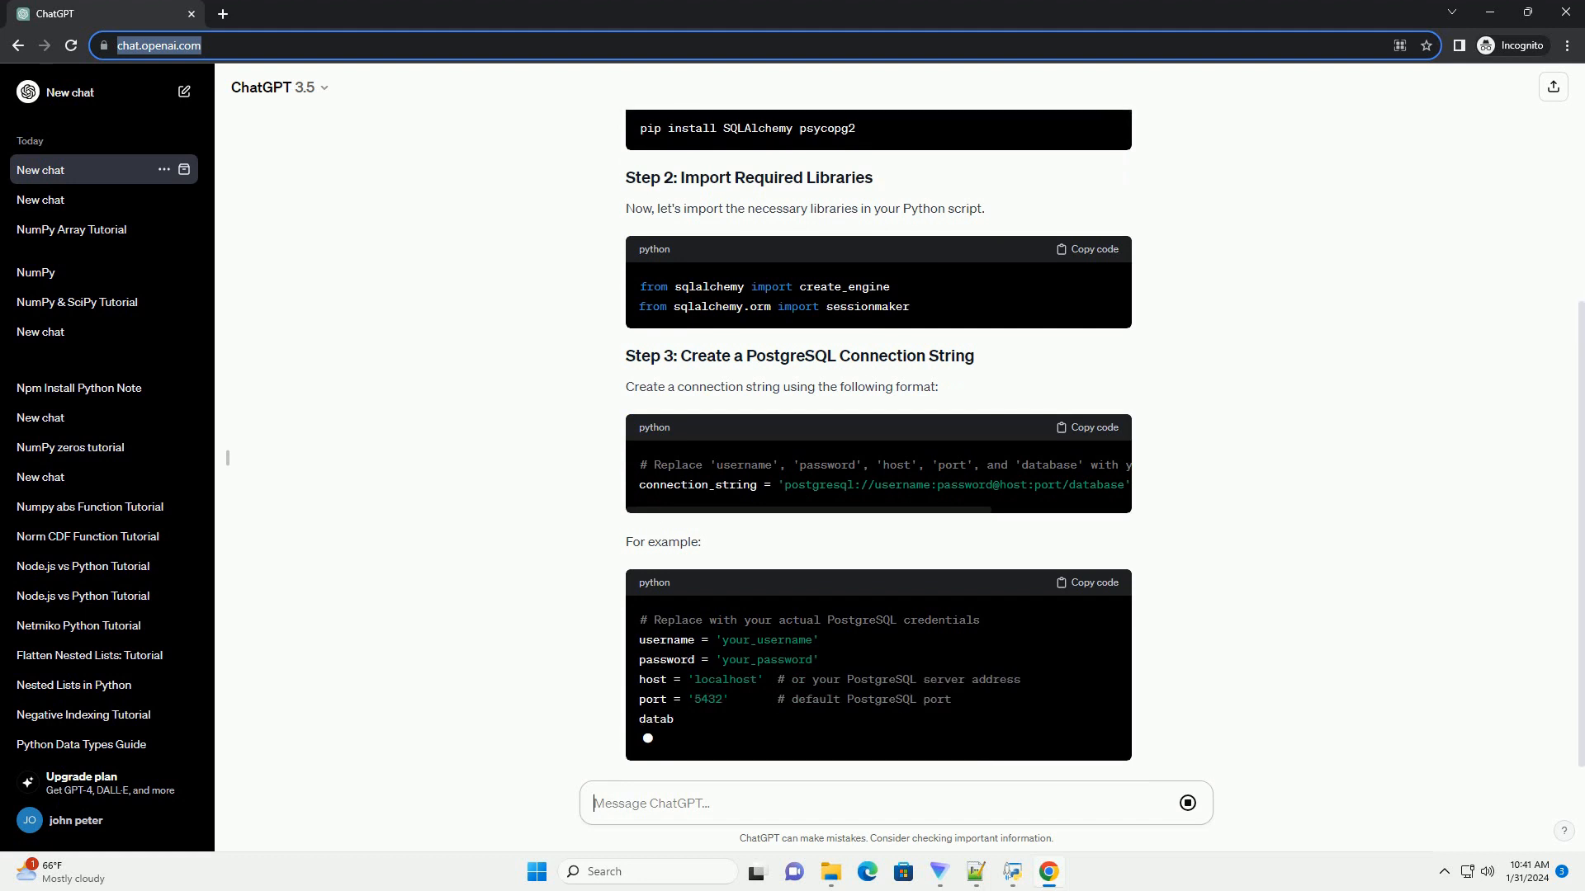
scroll("down", 3)
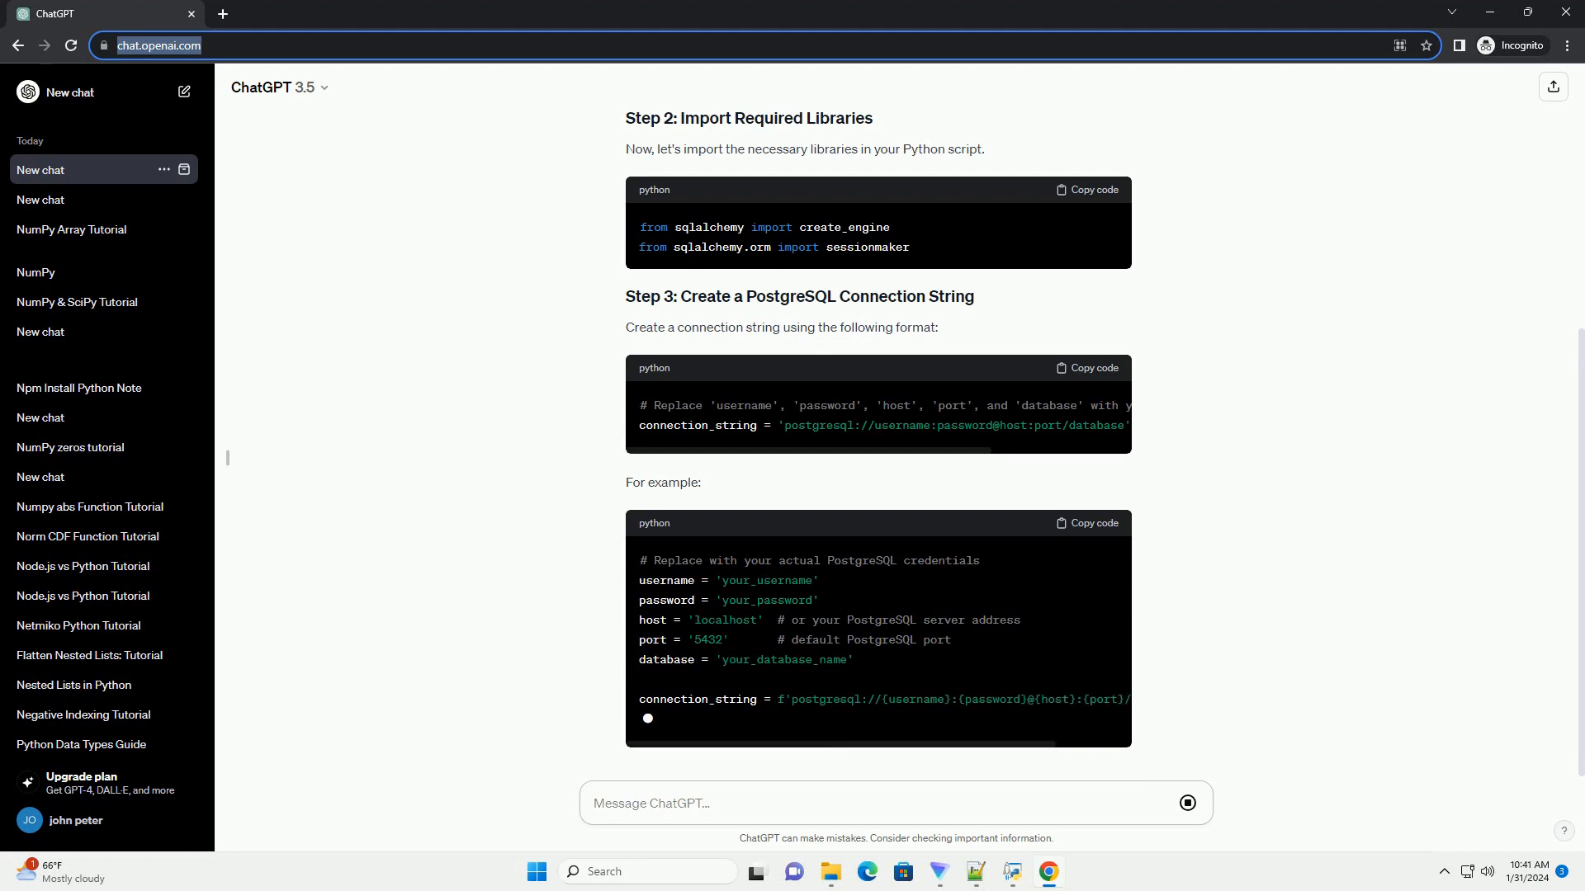
scroll("down", 3)
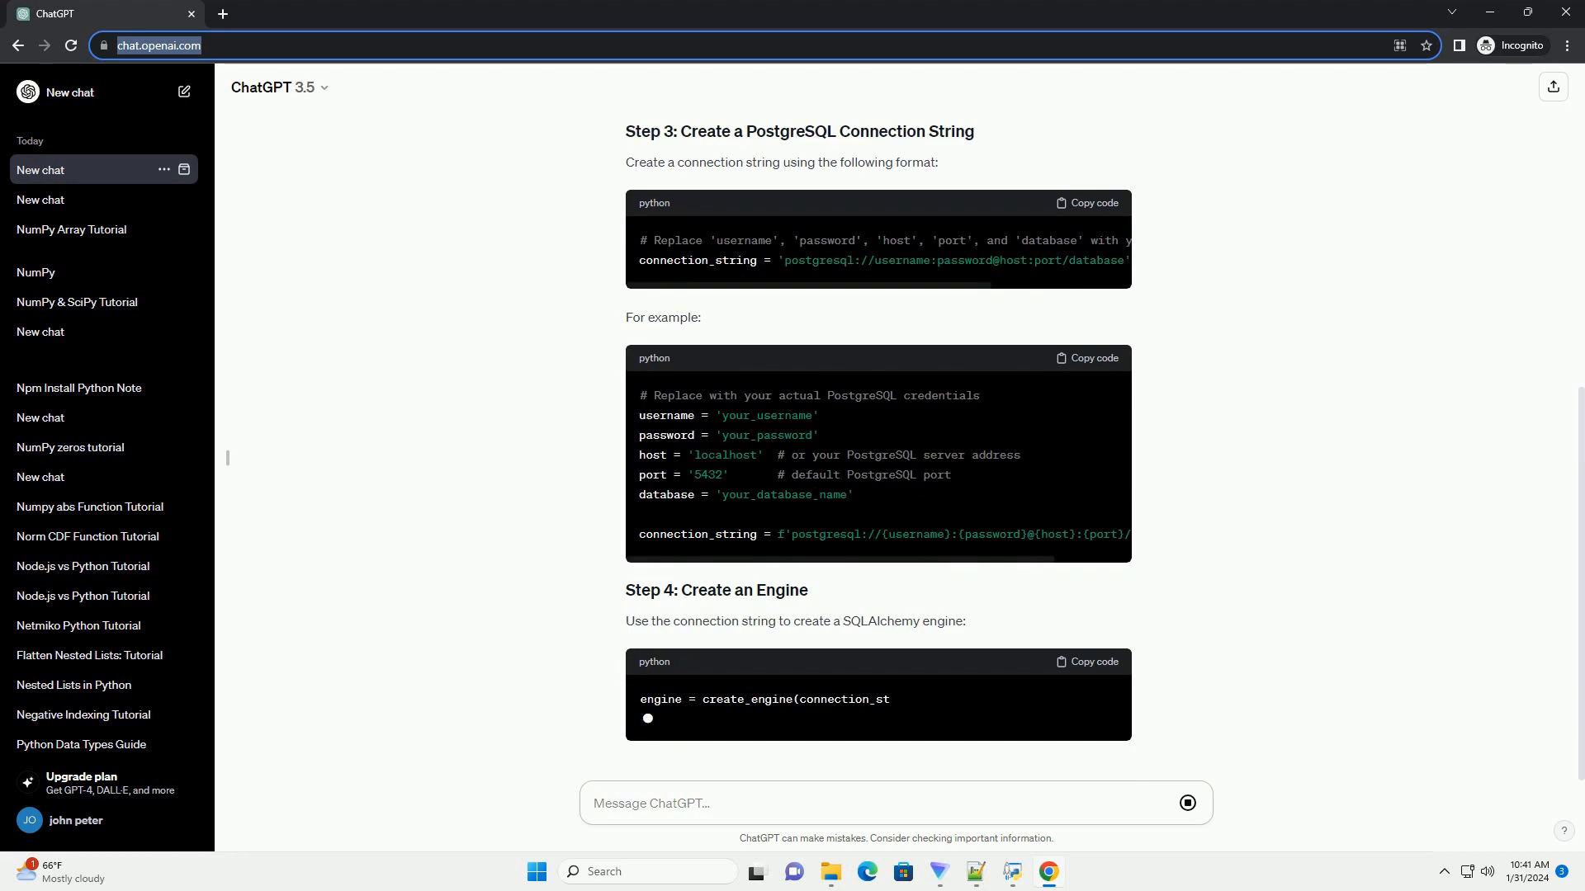
- Scroll through the engine code and Step 5's session setup to the start of Step 6
scroll("down", 3)
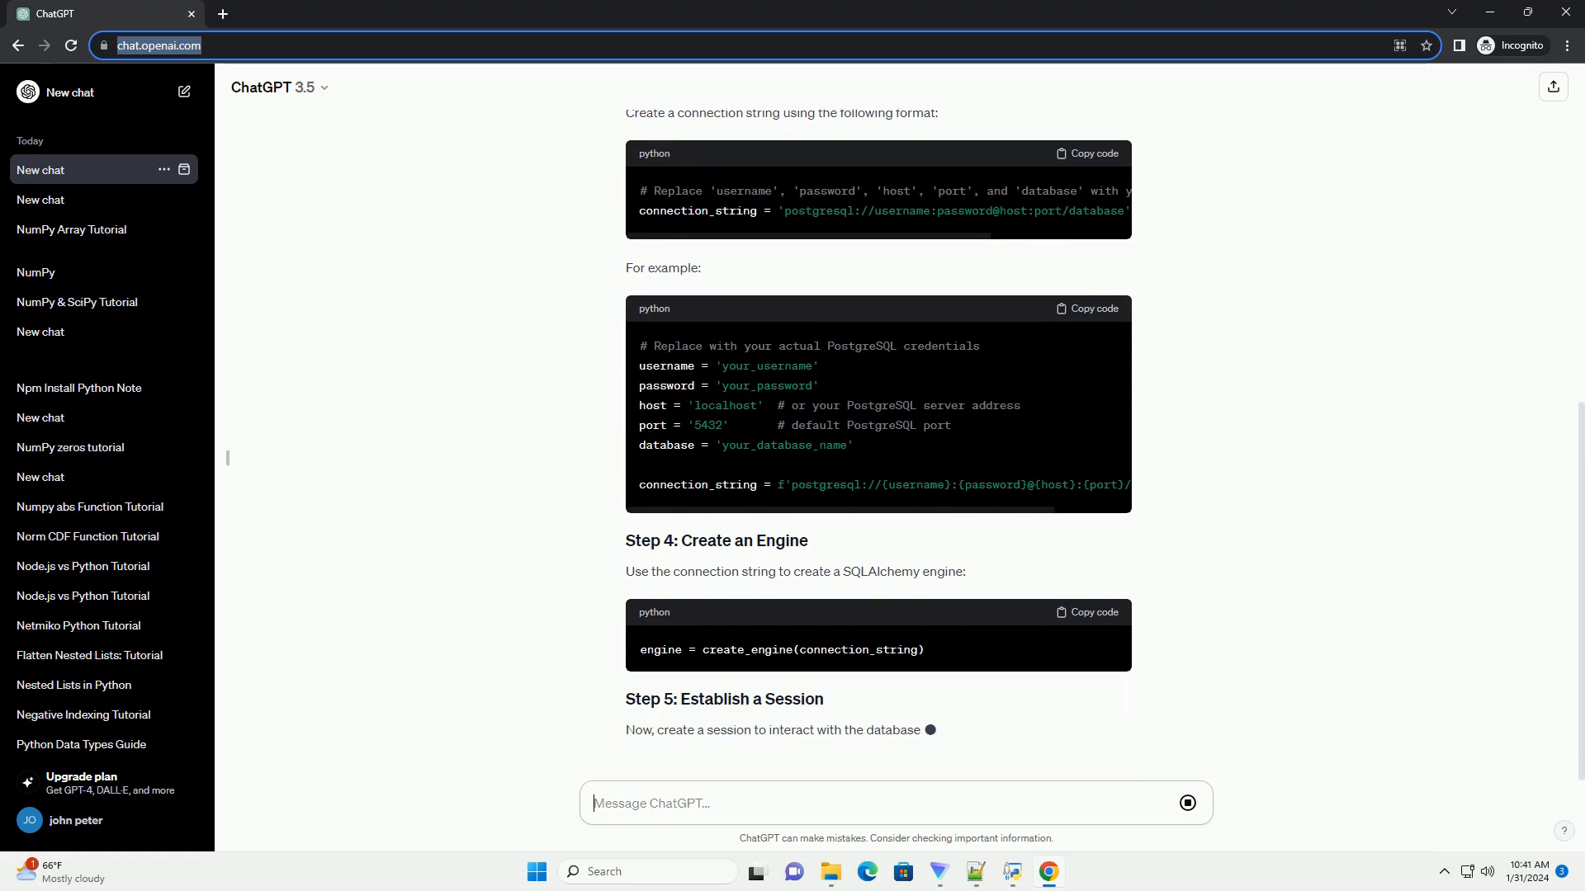
scroll("down", 3)
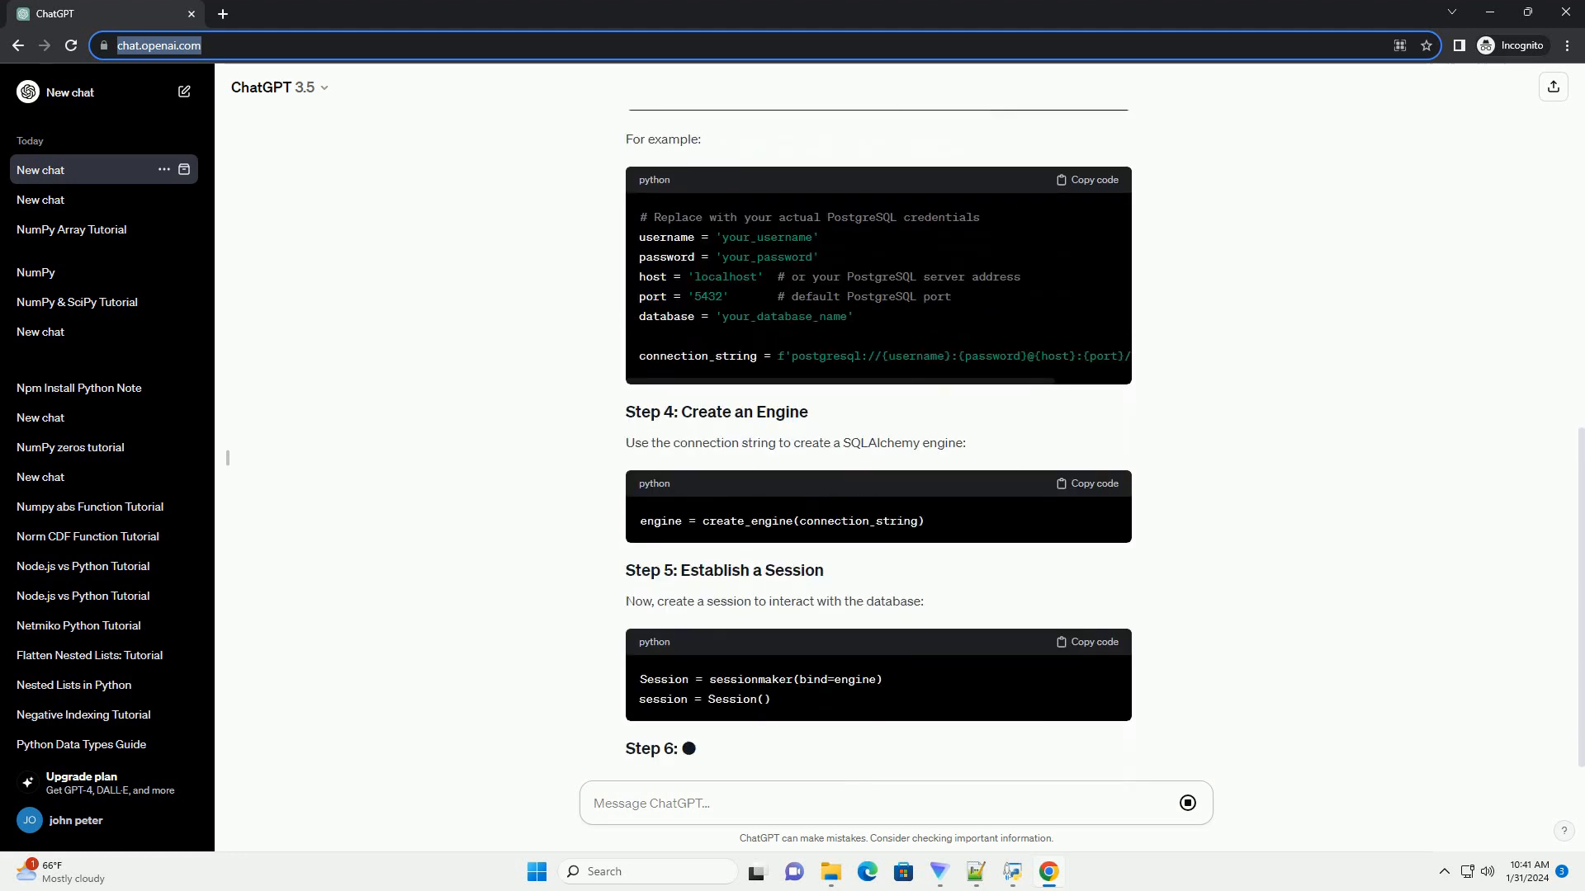
scroll("down", 3)
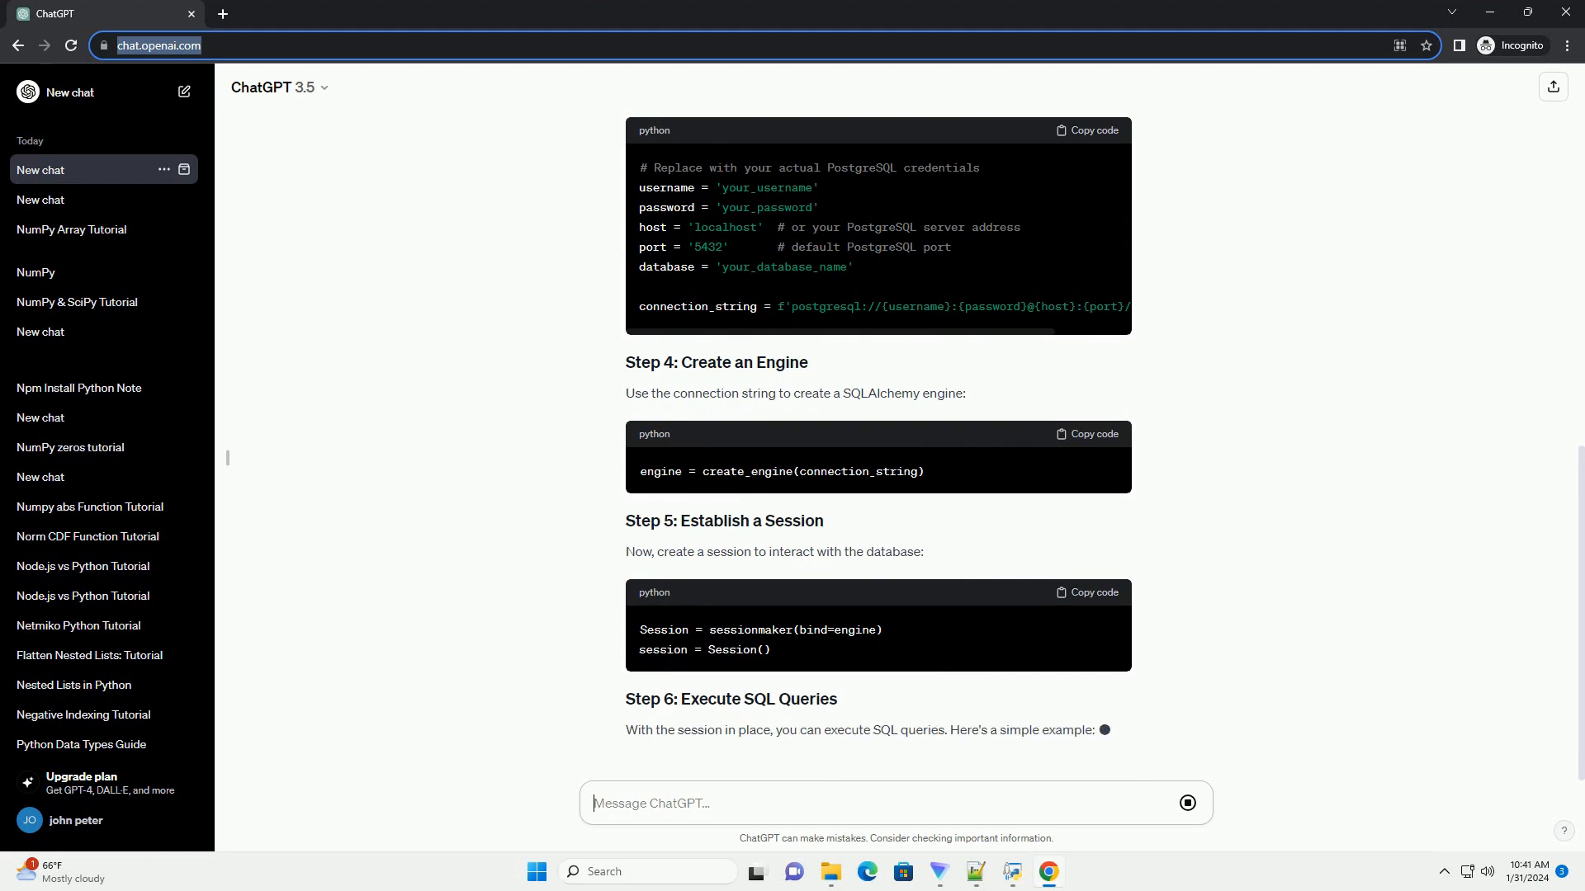
- Scroll through Step 6's query code with commit, rollback and close to Step 7
scroll("down", 3)
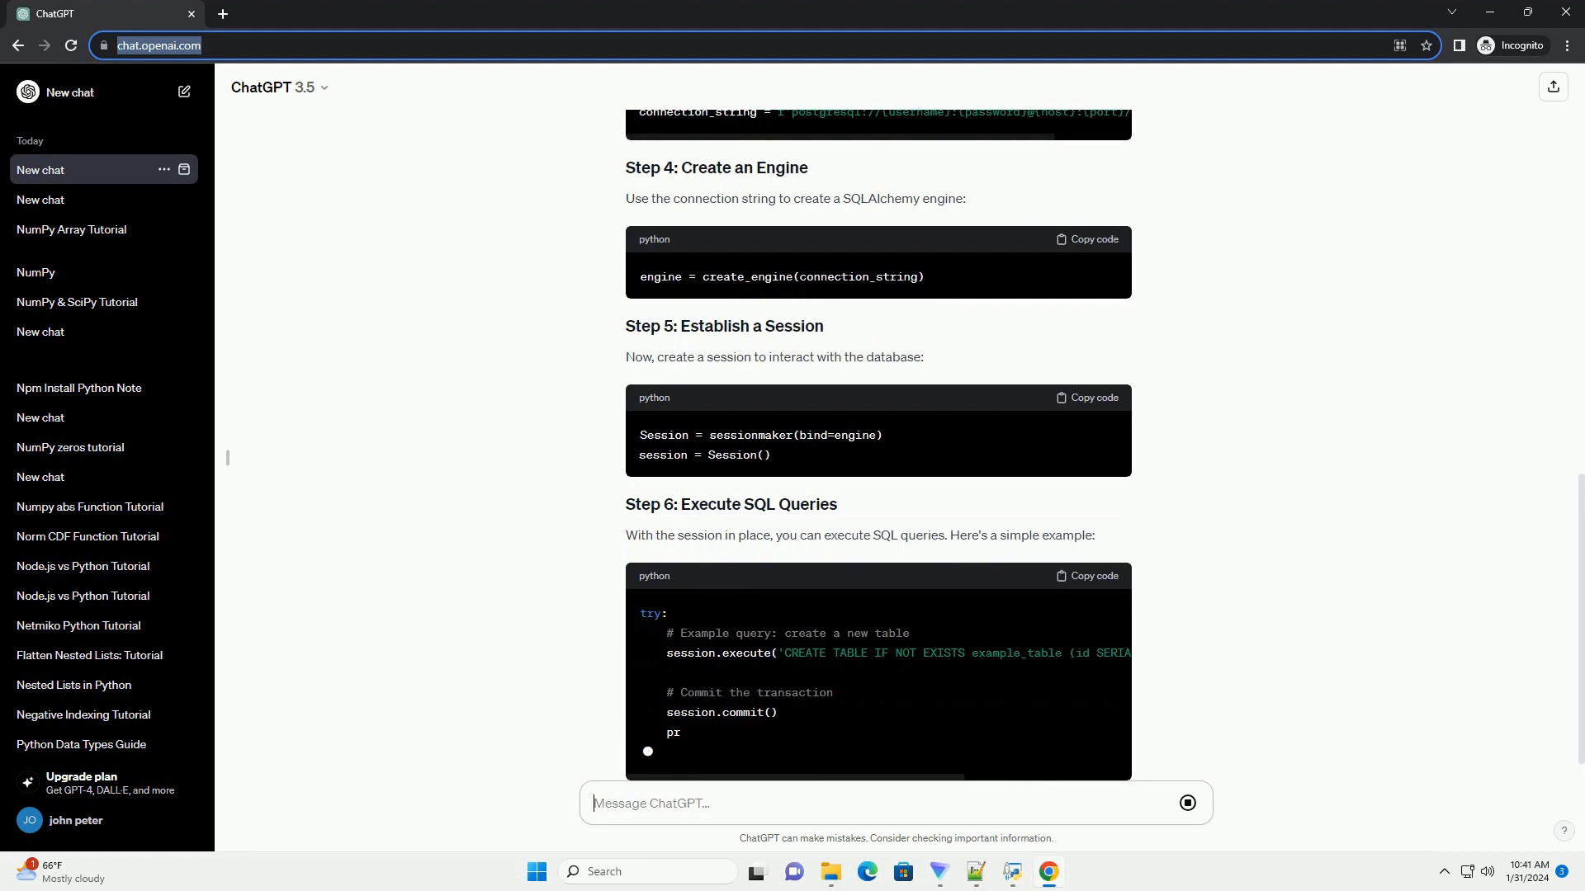
scroll("down", 3)
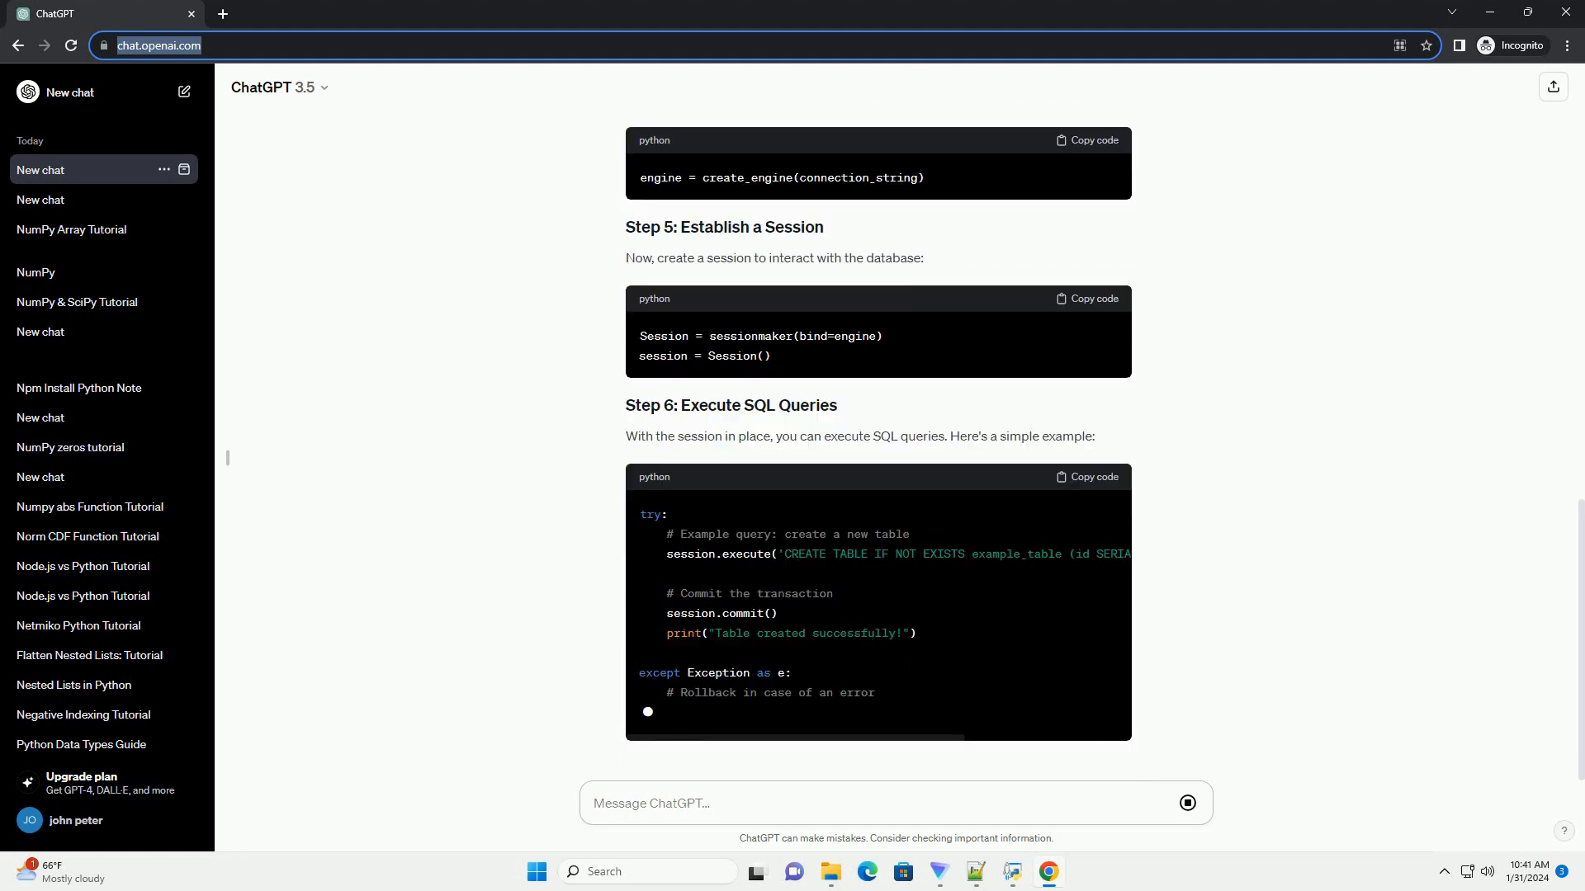
scroll("down", 3)
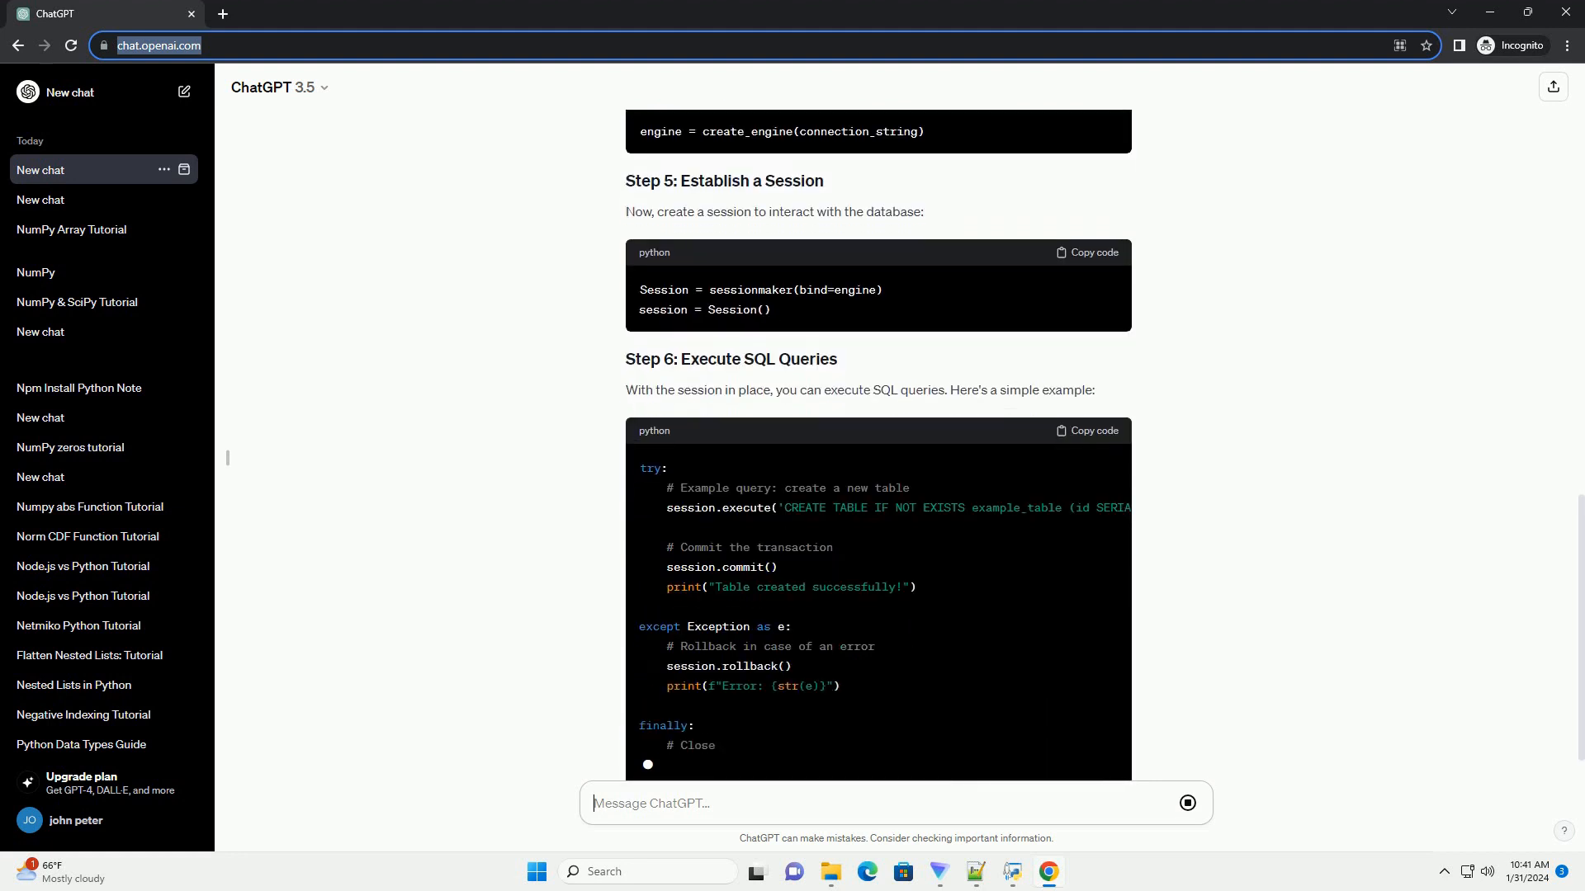
scroll("down", 3)
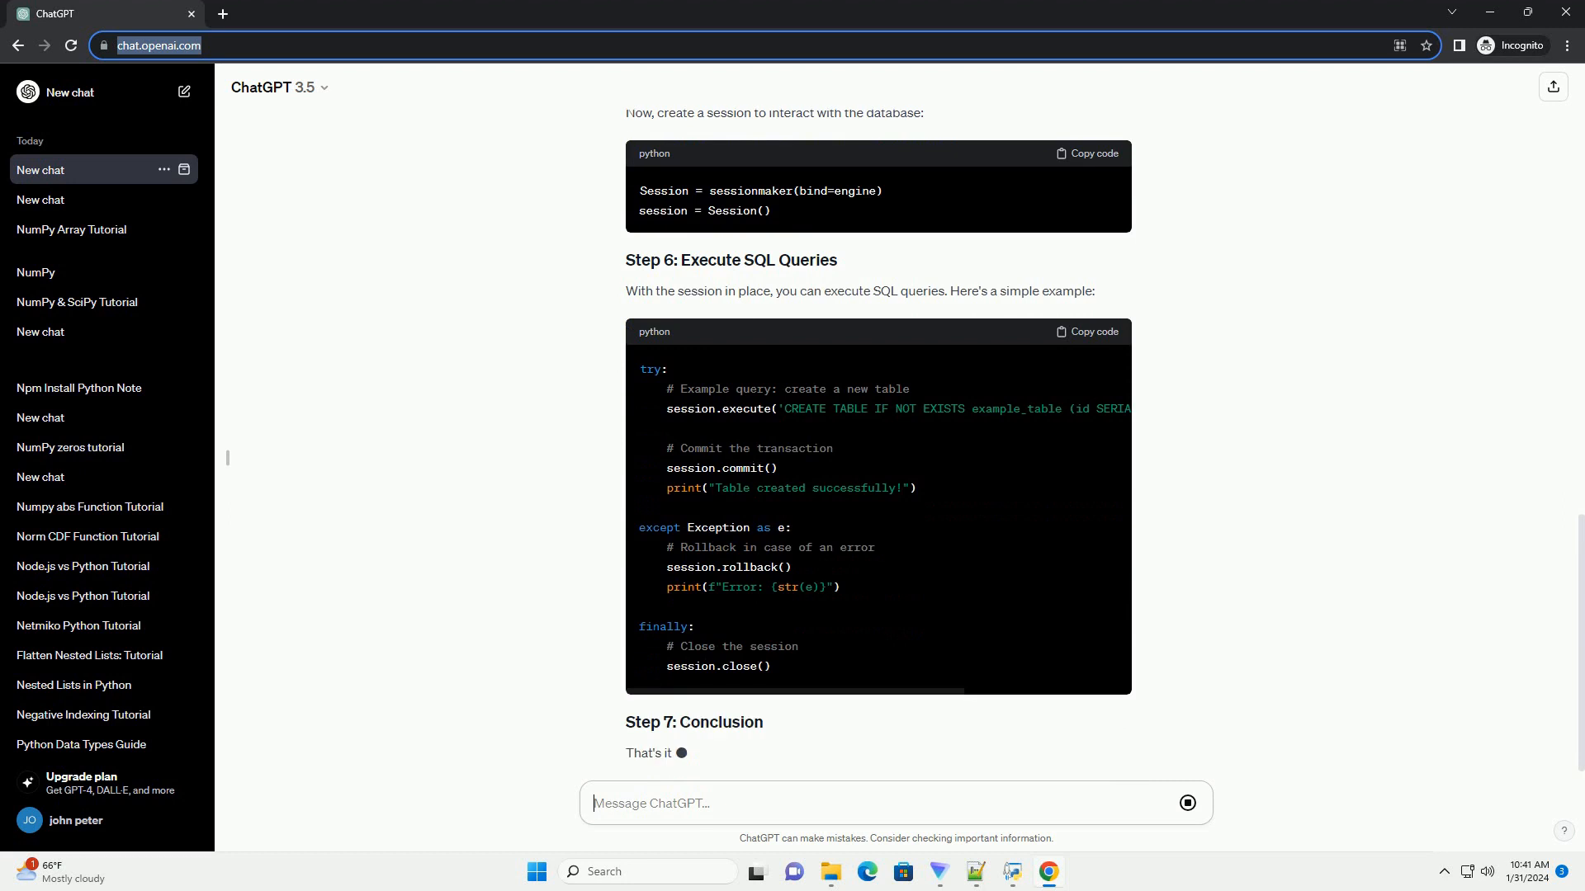